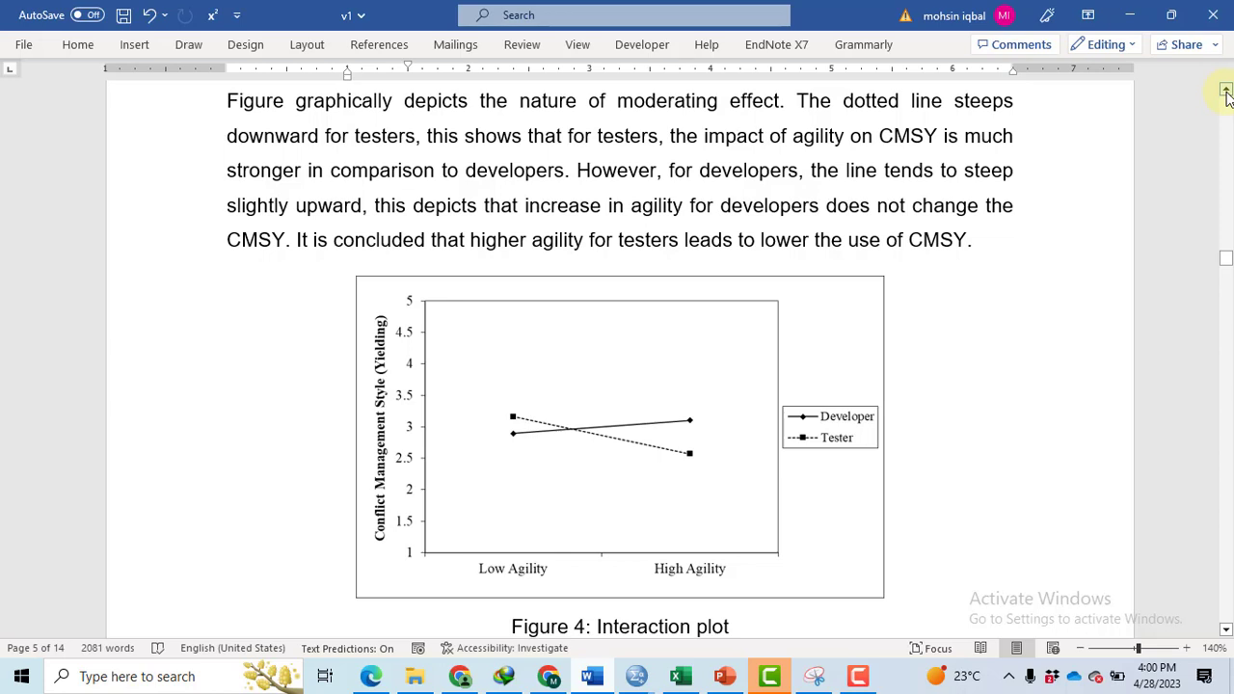
mouse_move(1163, 108)
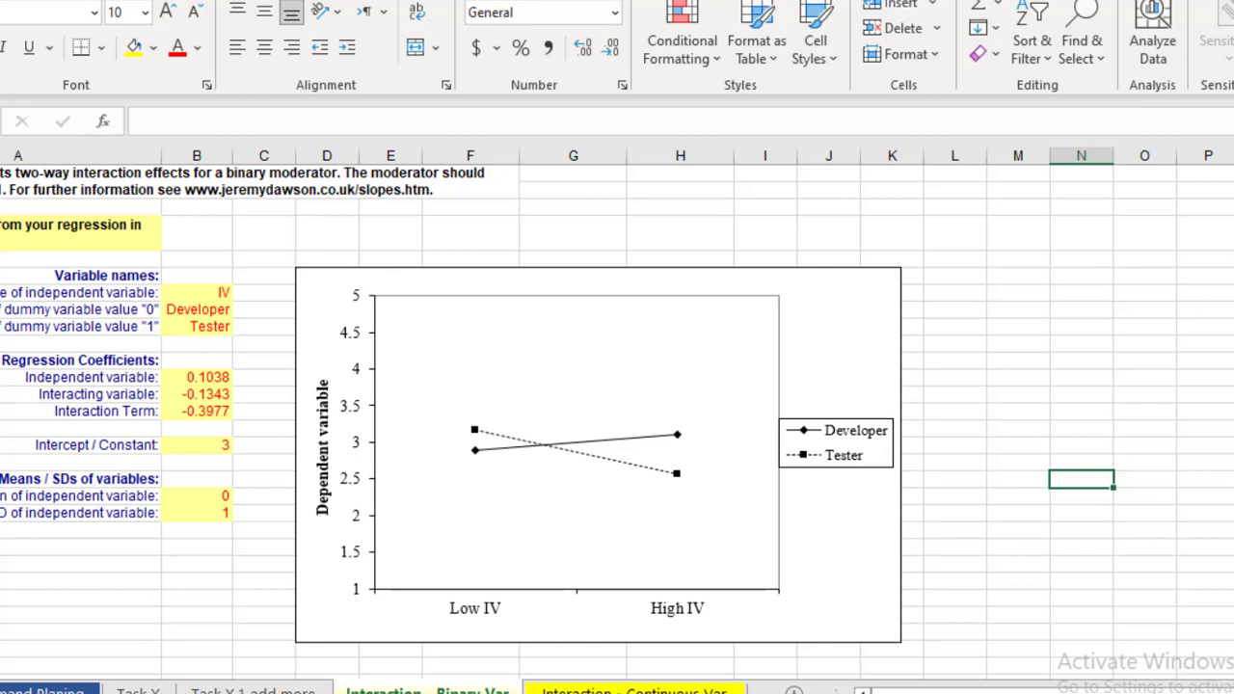
mouse_move(493, 503)
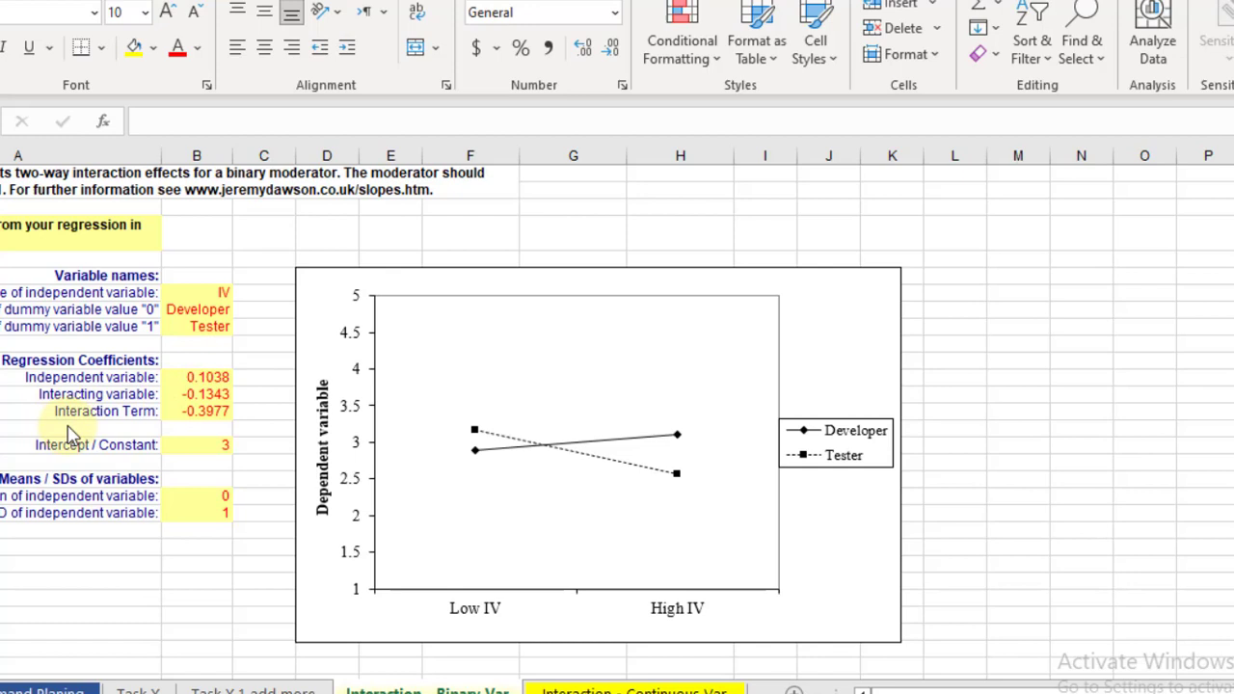
mouse_move(678, 420)
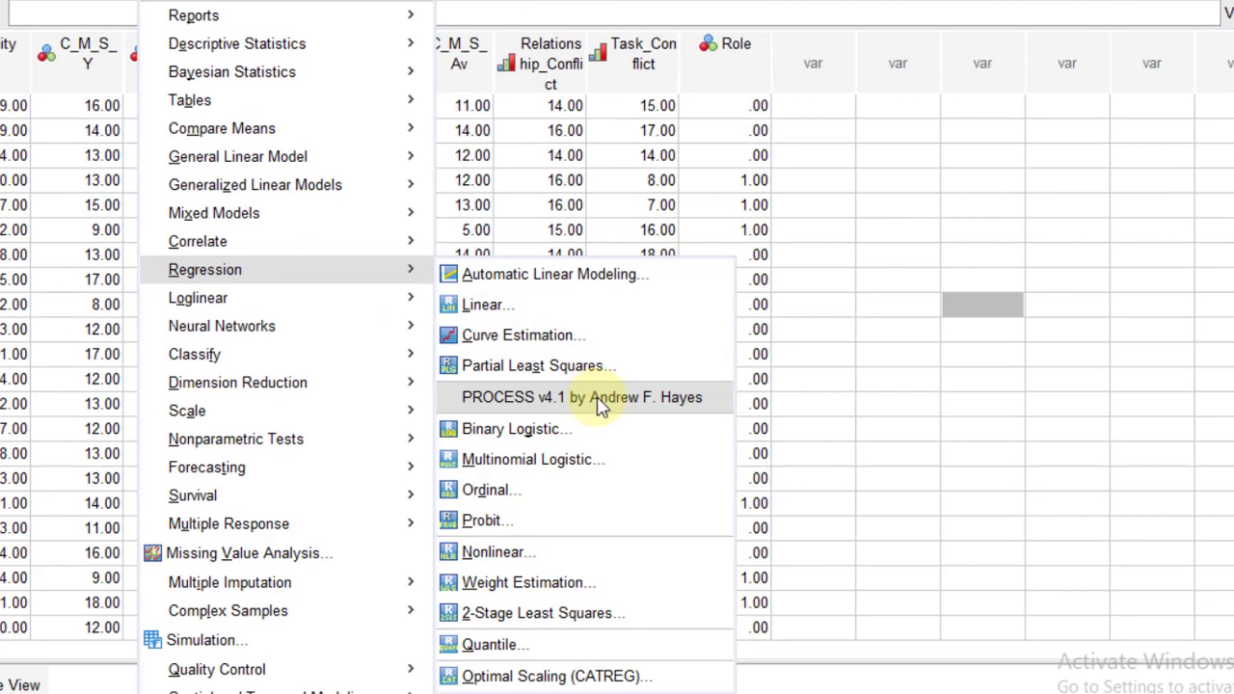
Start PROCESS with C_M_S_Y, Agility and Role, enabling code for visualizing interactions.
left_click(551, 397)
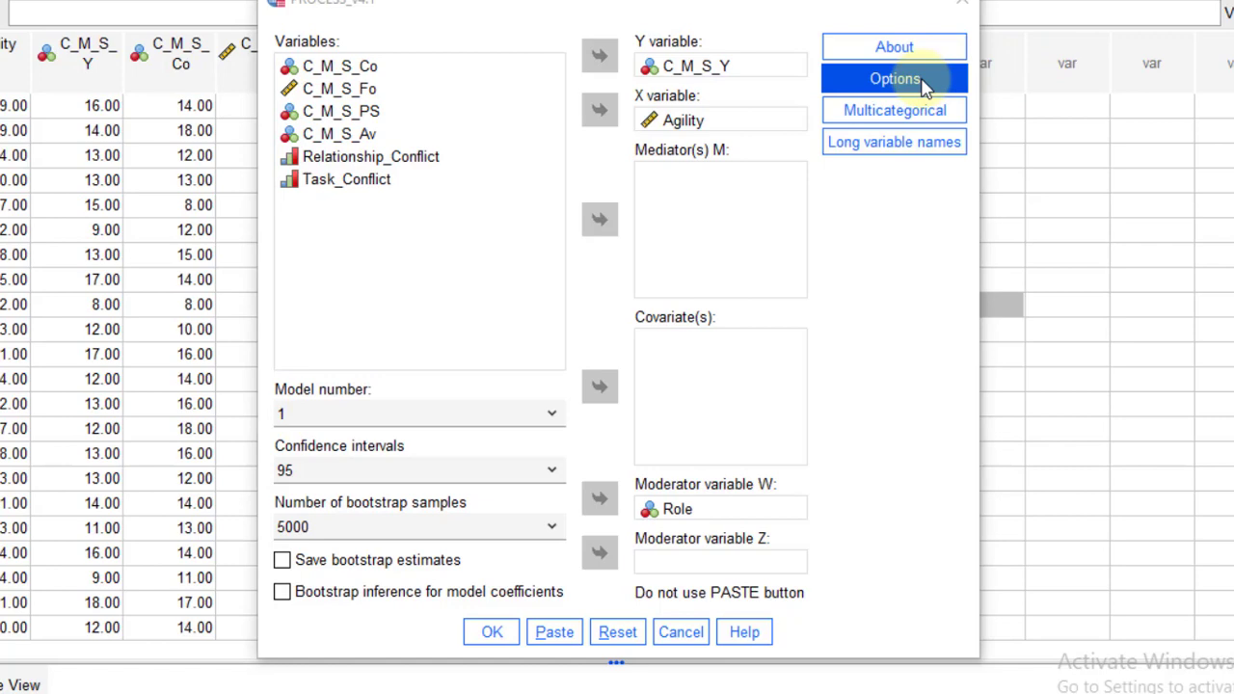
left_click(895, 77)
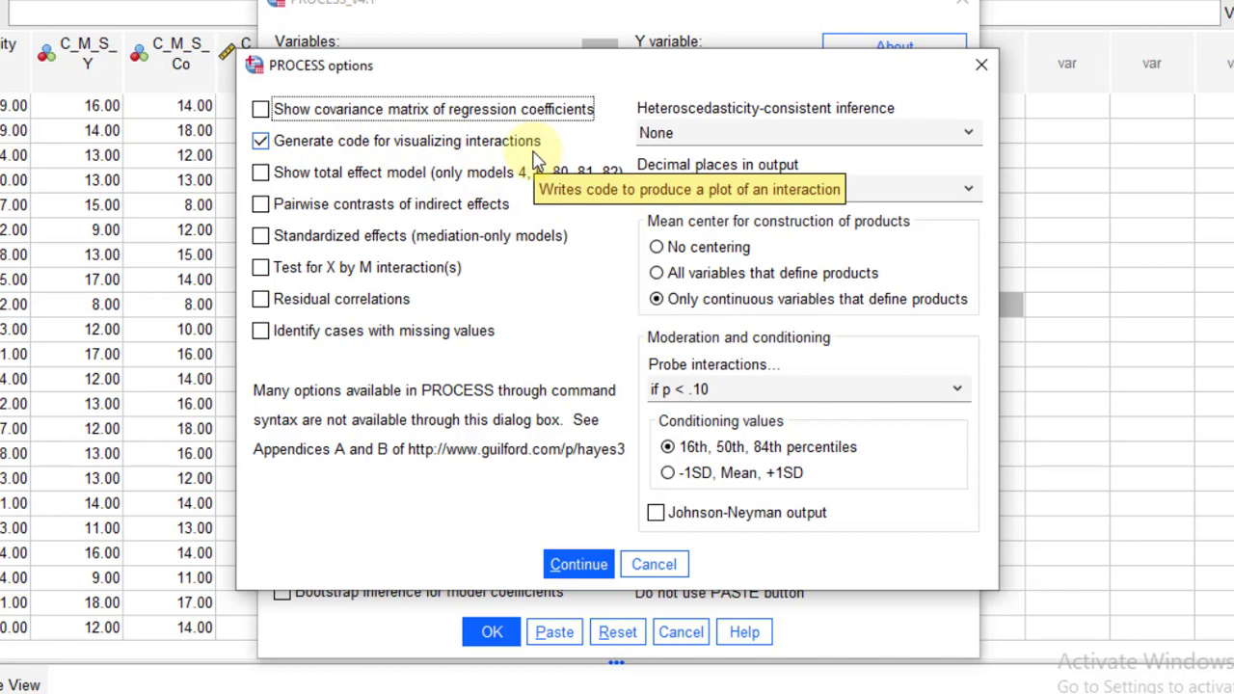
left_click(489, 632)
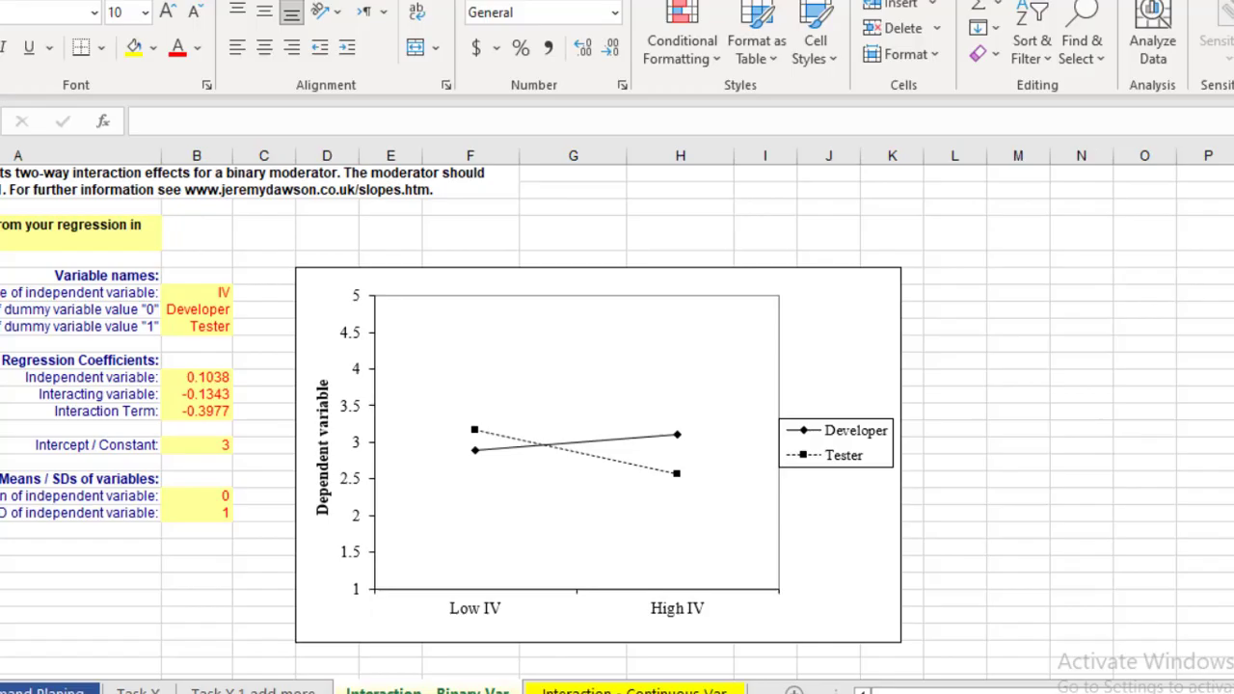
Rename the Developer group label in column B to CVB.
left_click(1083, 482)
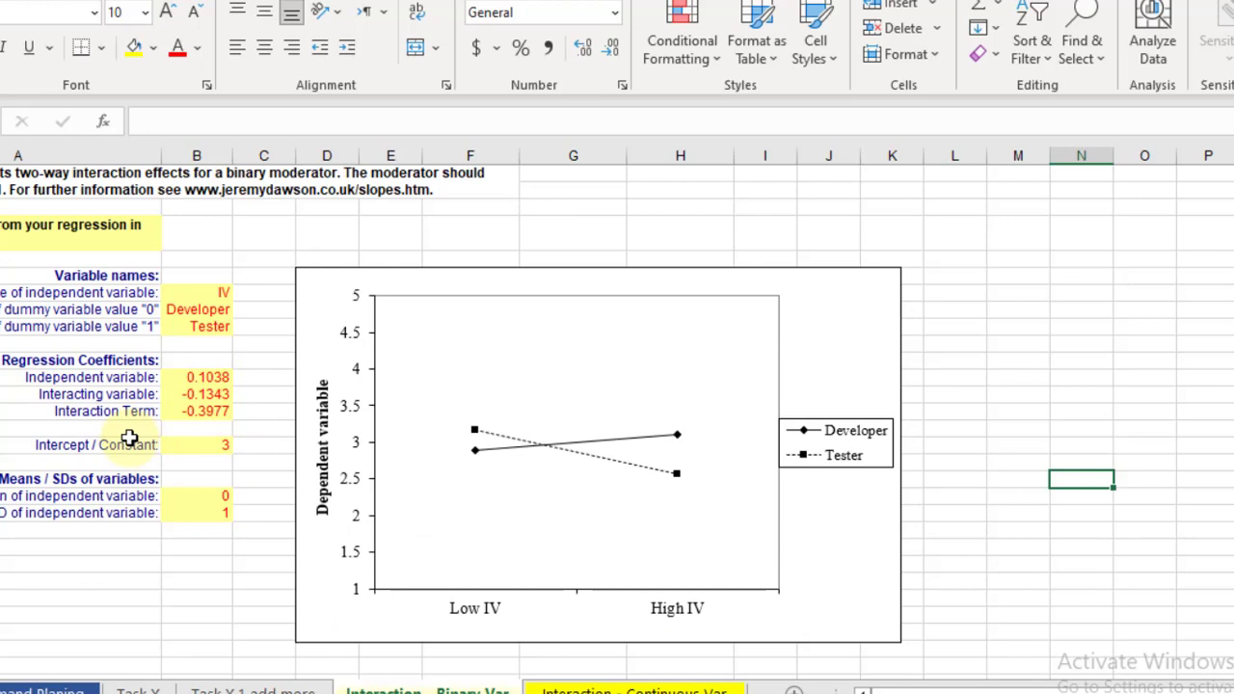
mouse_move(204, 312)
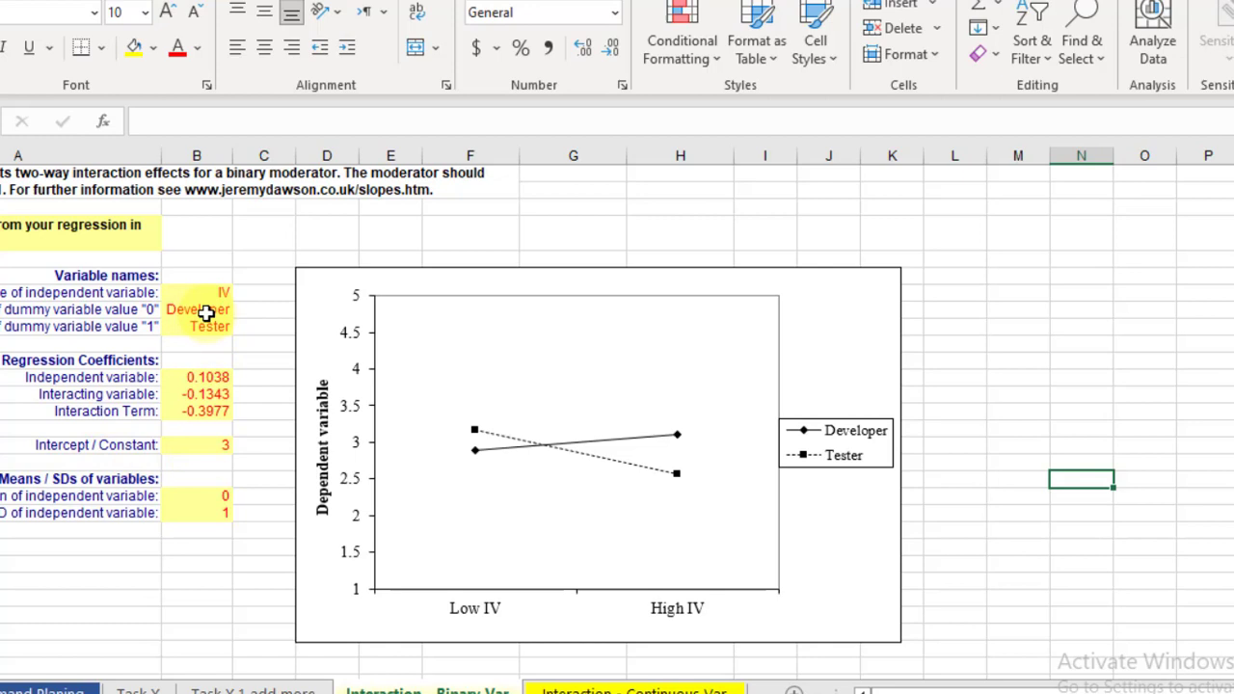
left_click(196, 309)
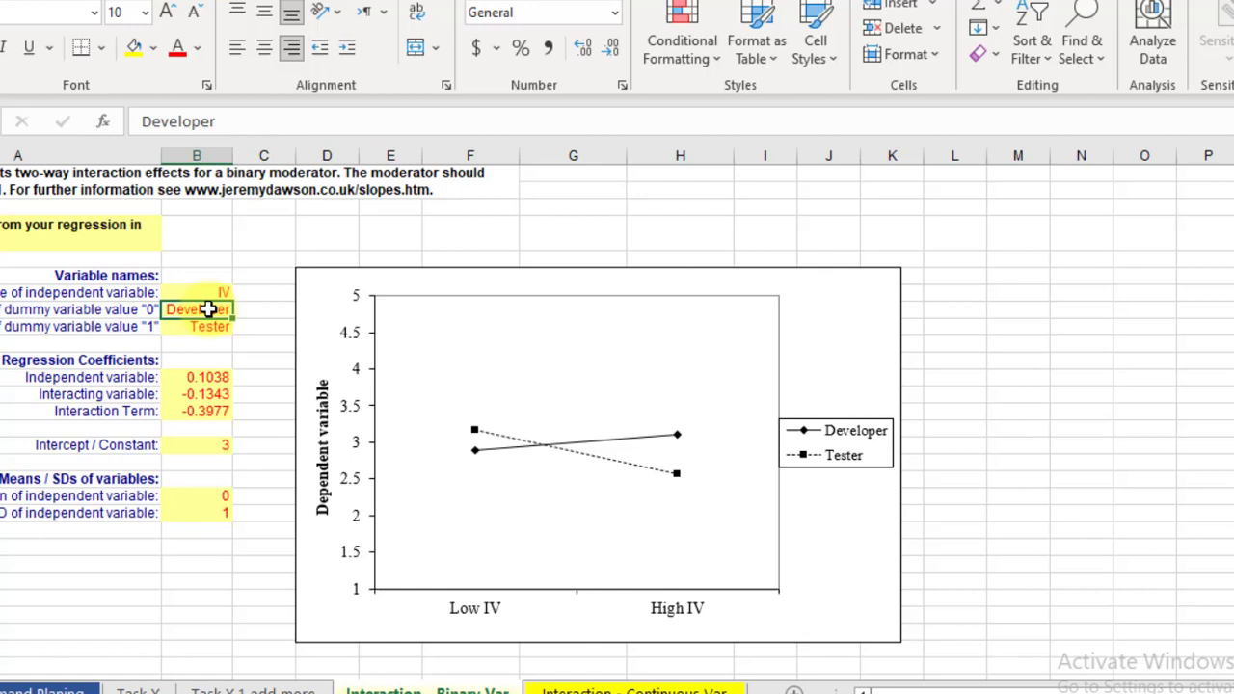
type("CVB")
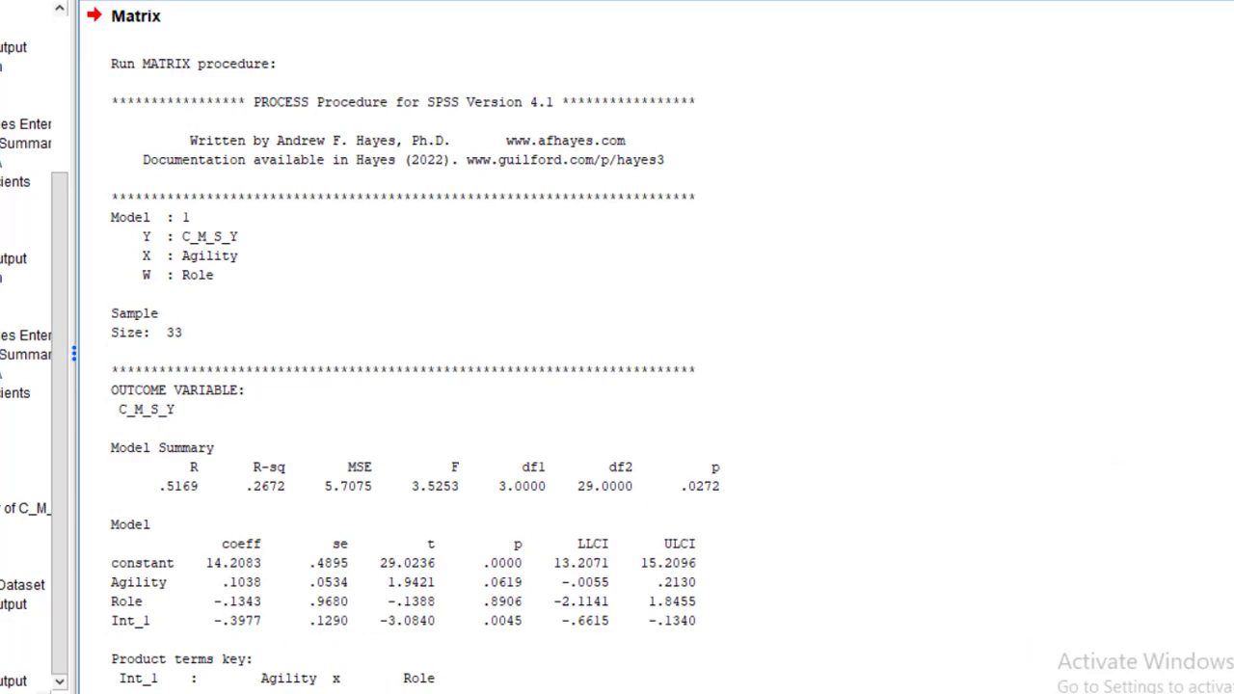
Scroll through the PROCESS output to the coefficients and conditional effects of Agility by Role.
scroll("down", 3)
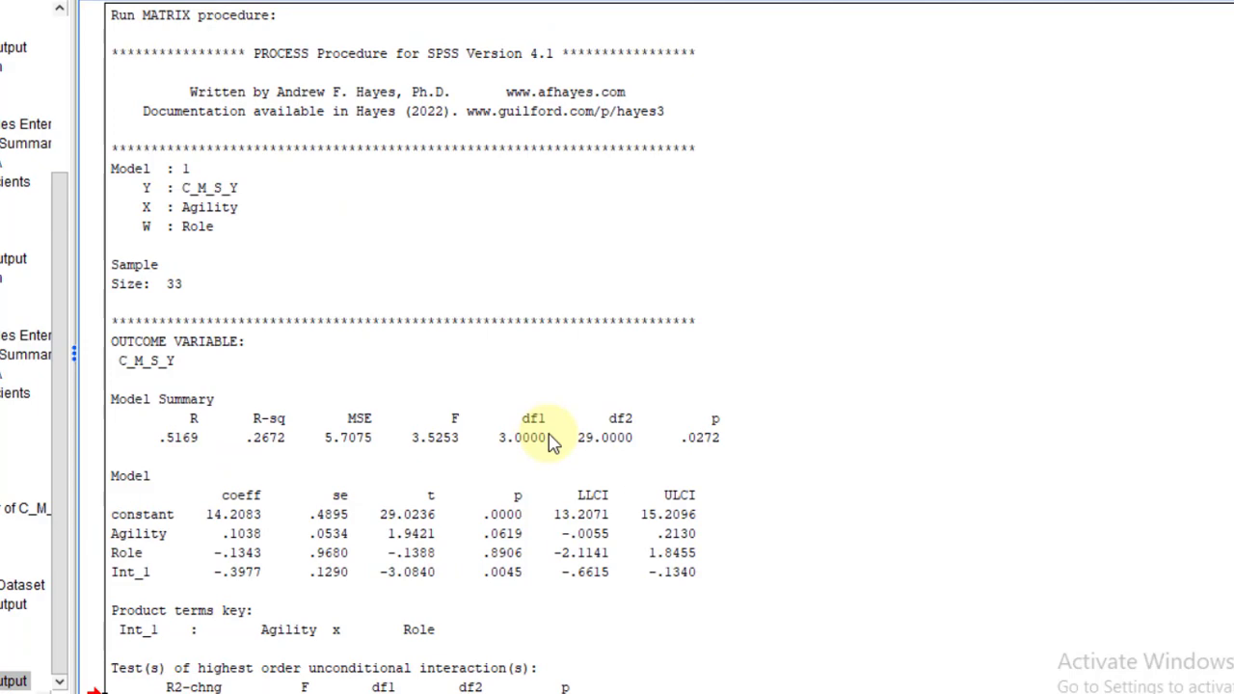
scroll("down", 3)
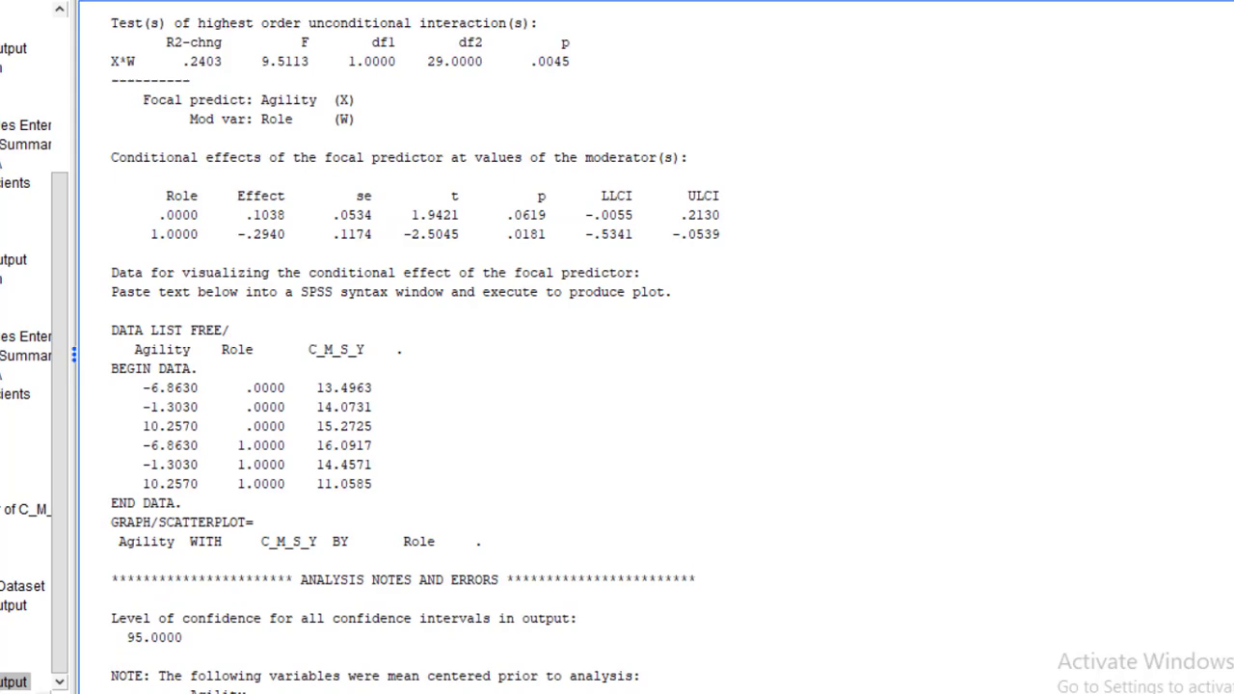
scroll("down", 3)
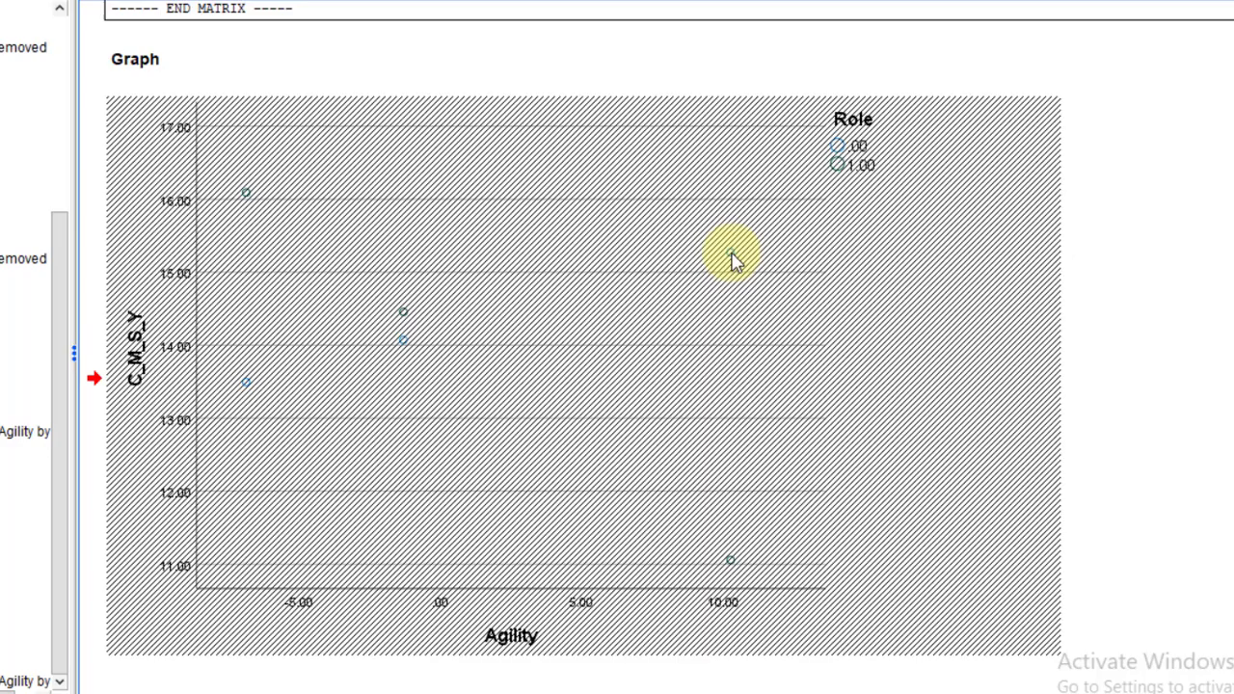
Add a fit line for each Role subgroup to the Agility vs C_M_S_Y scatter plot.
left_click(597, 66)
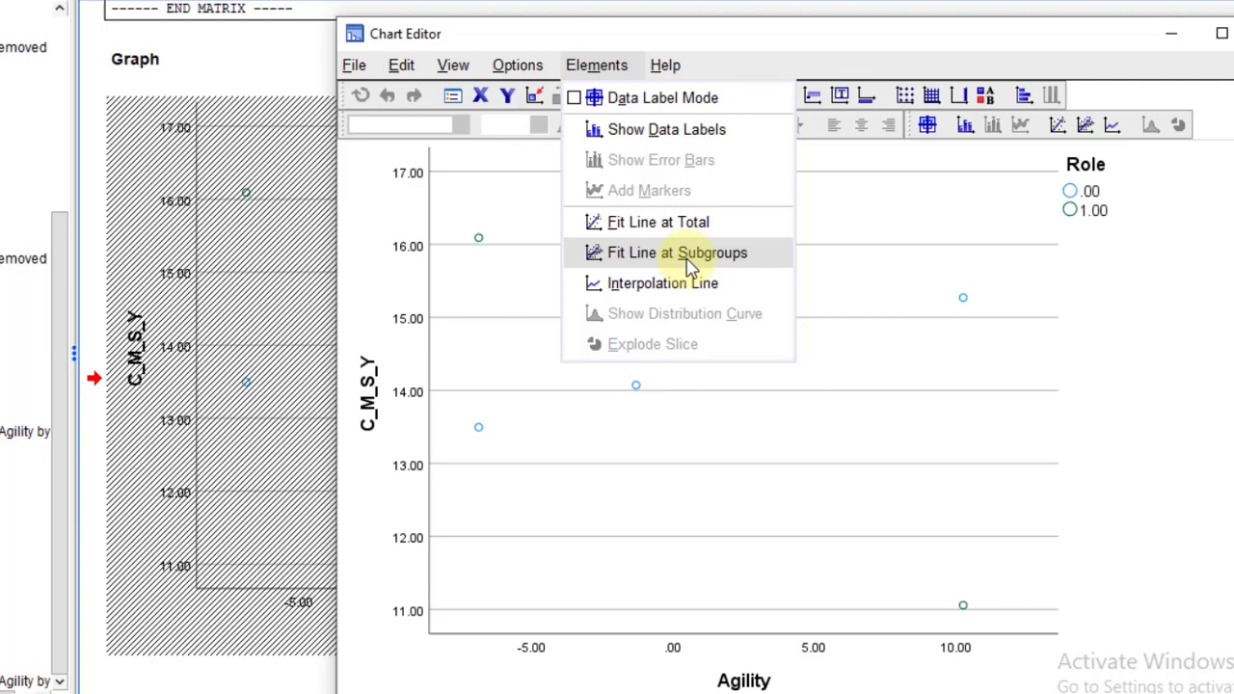
left_click(673, 253)
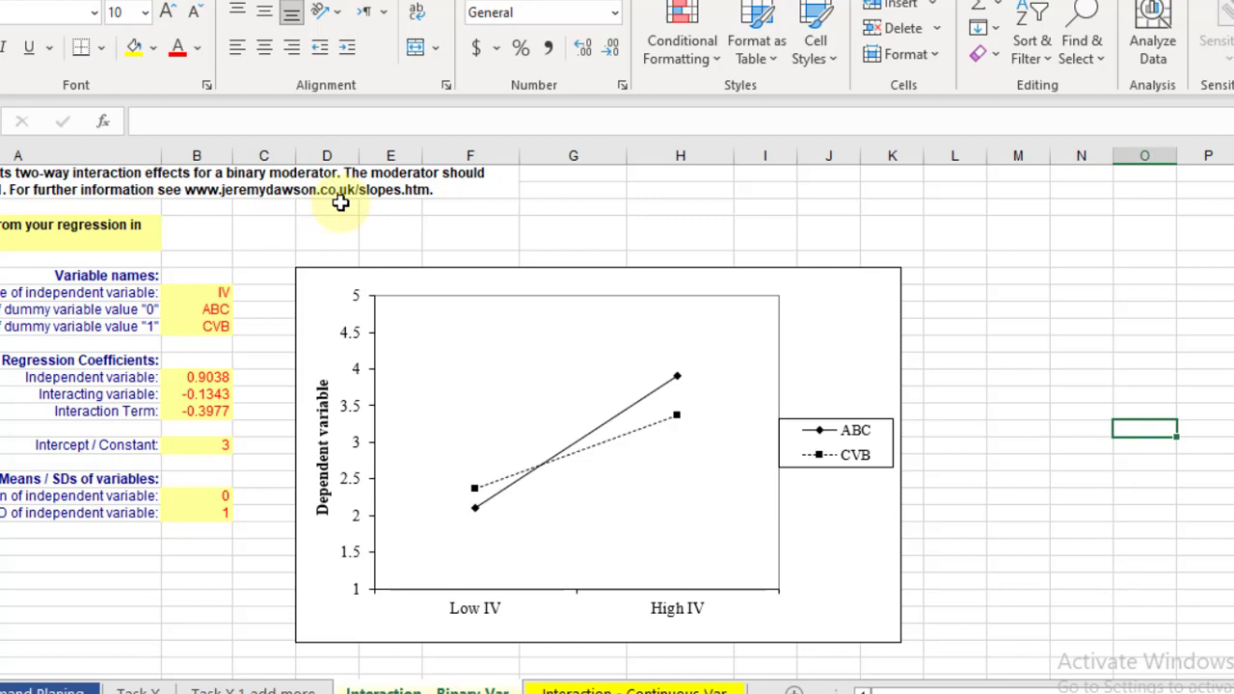
mouse_move(347, 202)
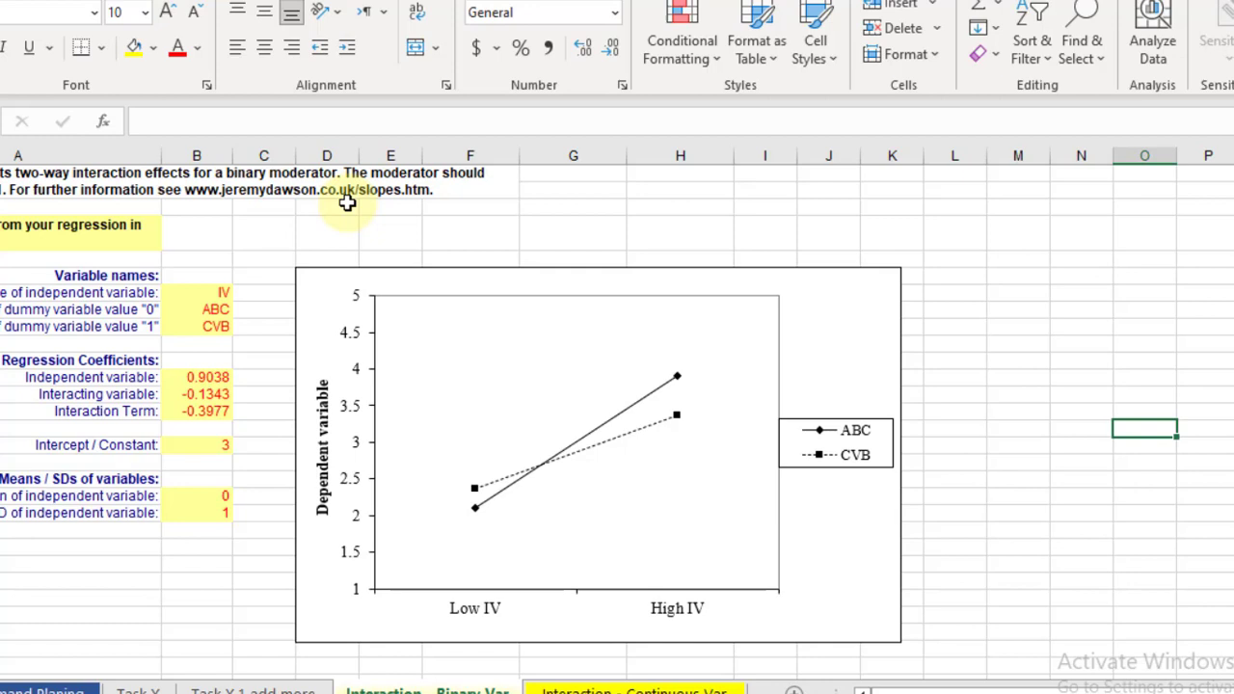